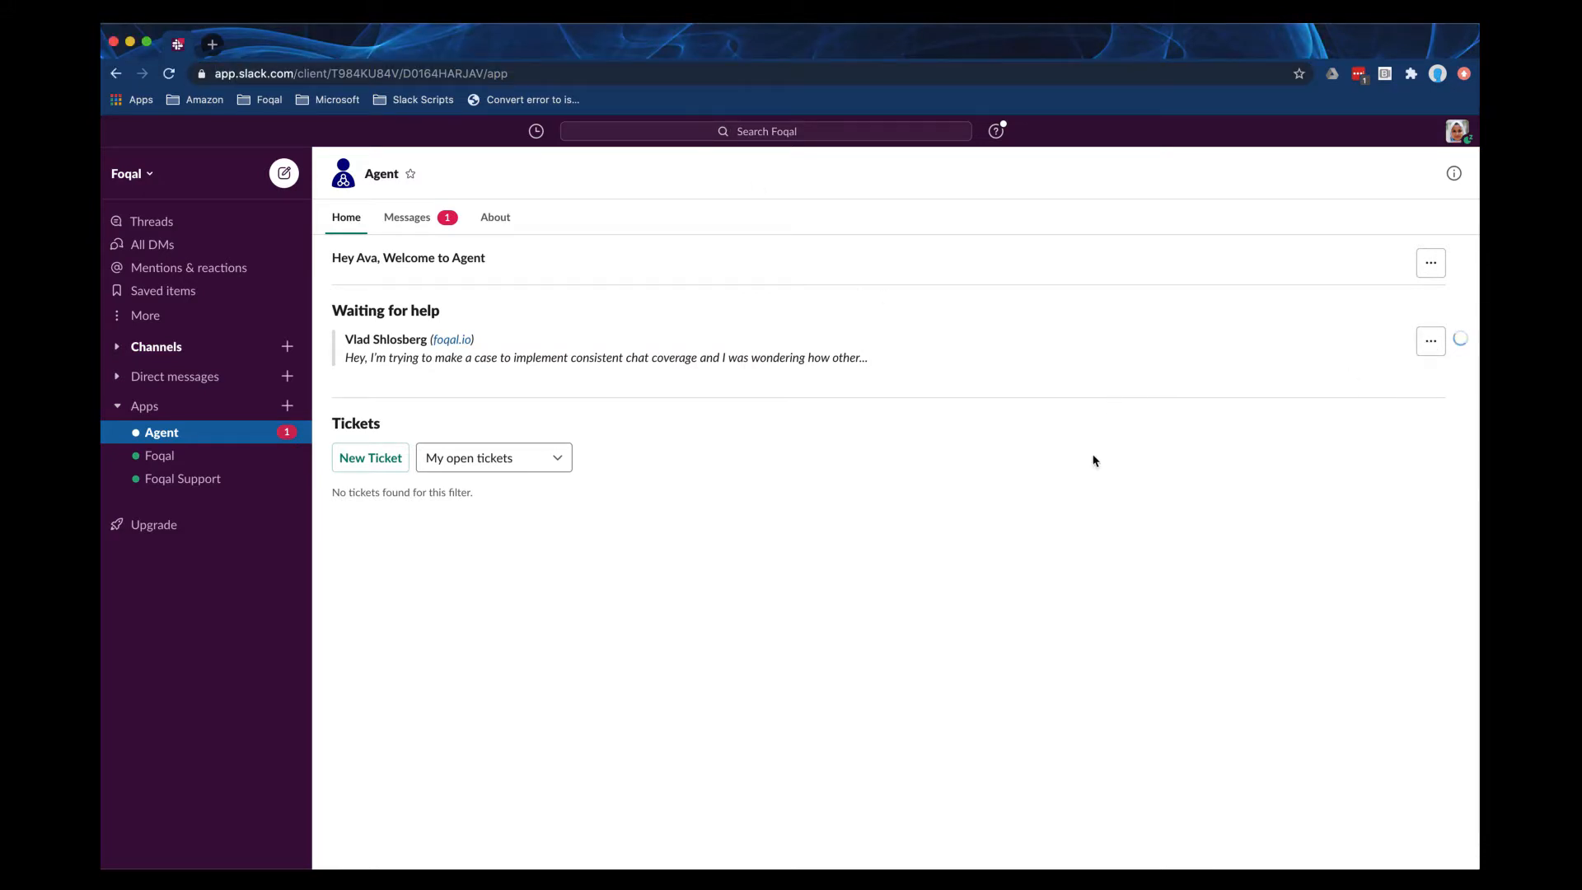
pyautogui.click(604, 348)
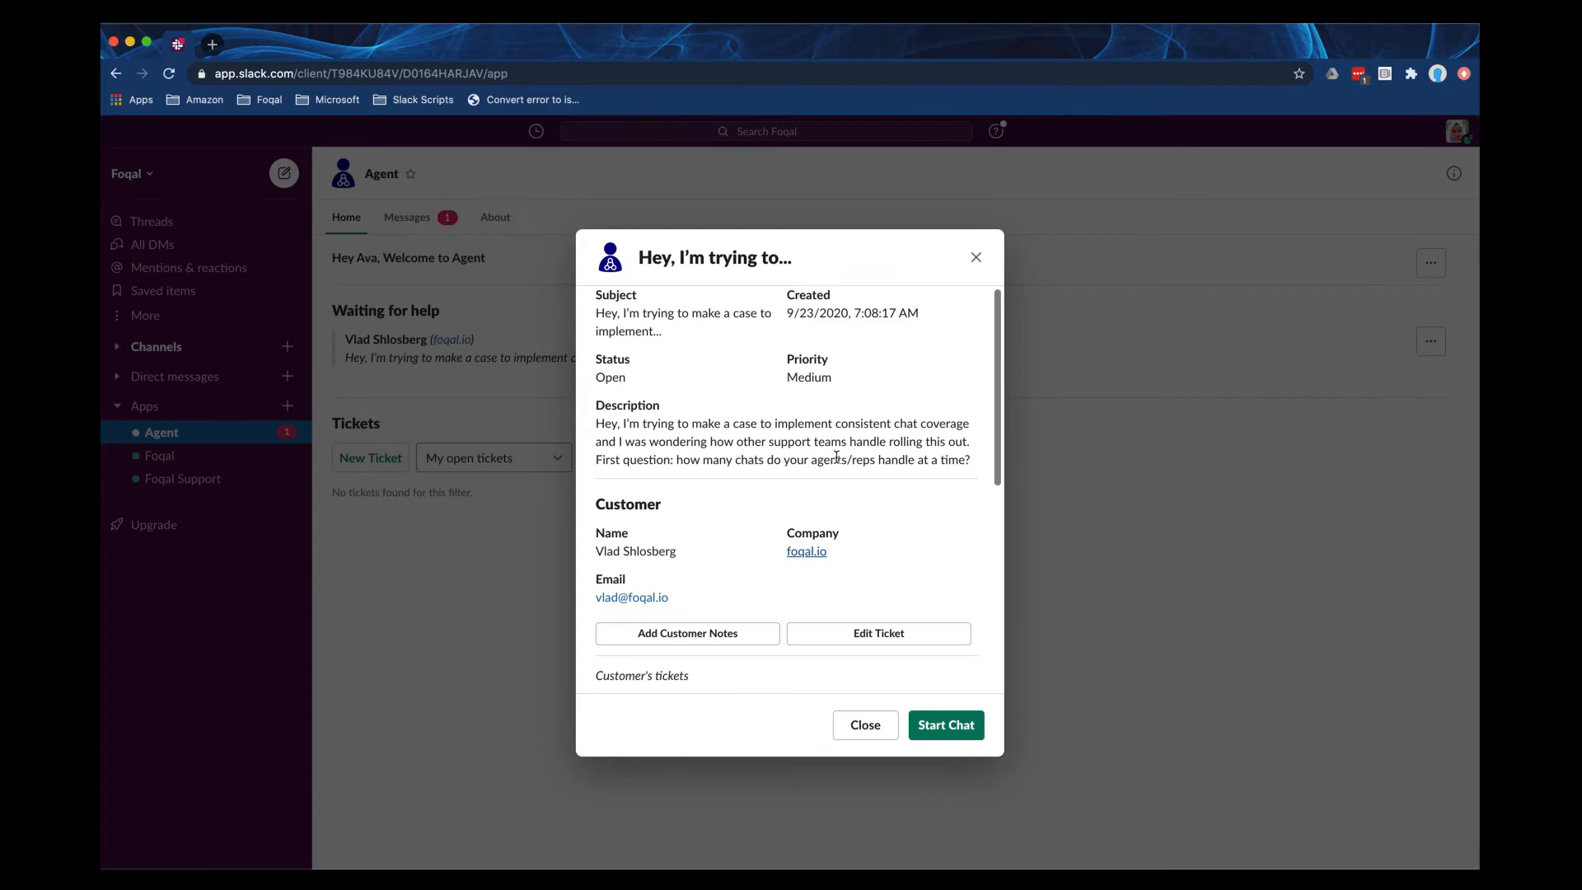
pyautogui.scroll(-3)
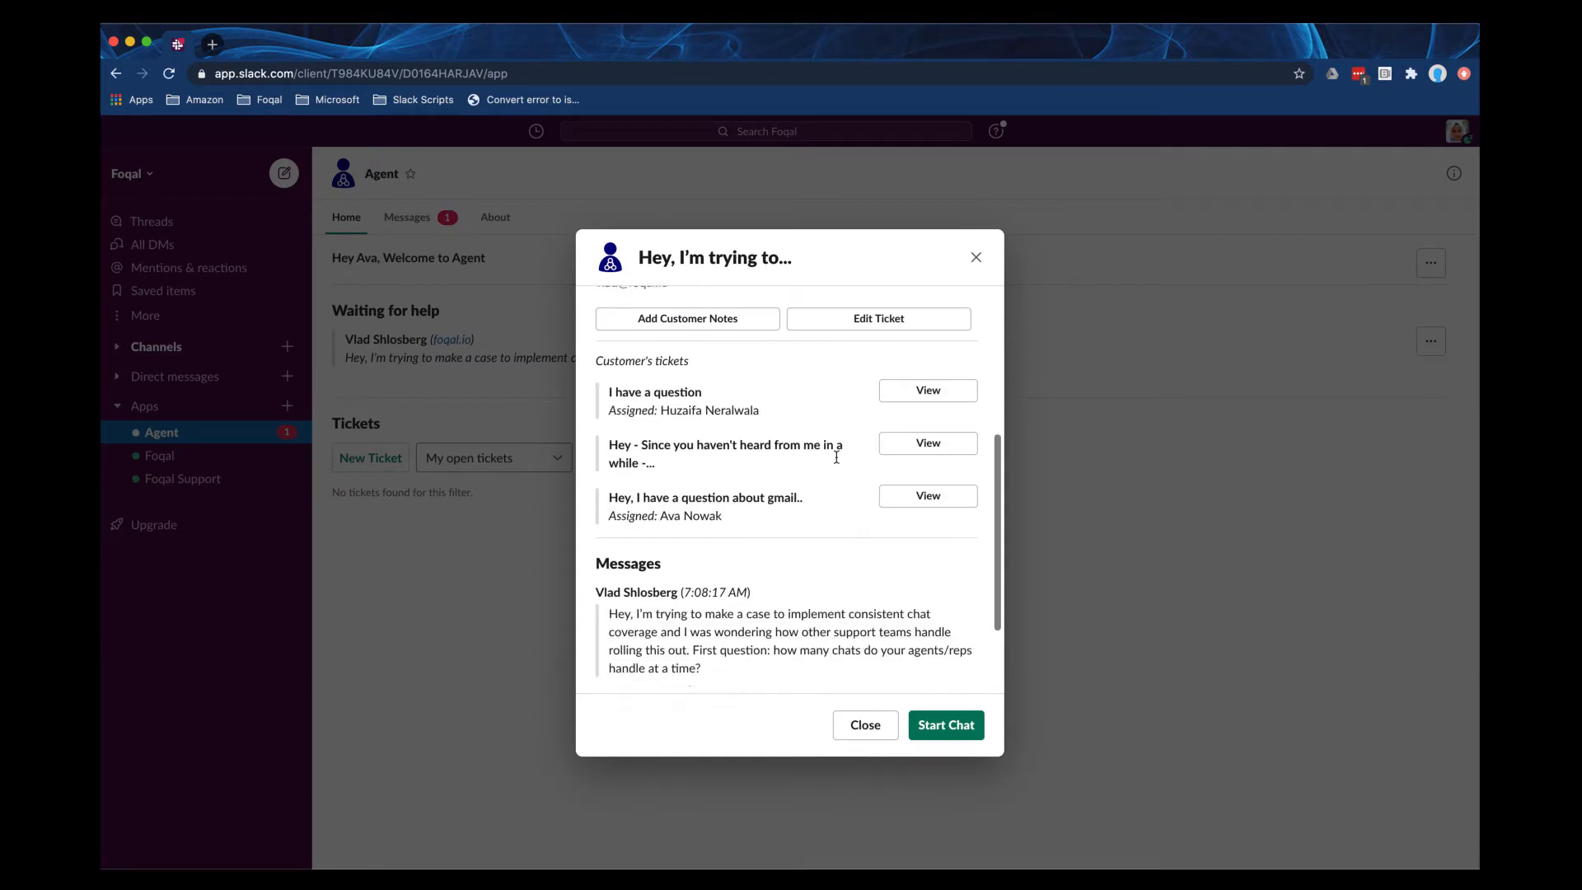
pyautogui.click(944, 726)
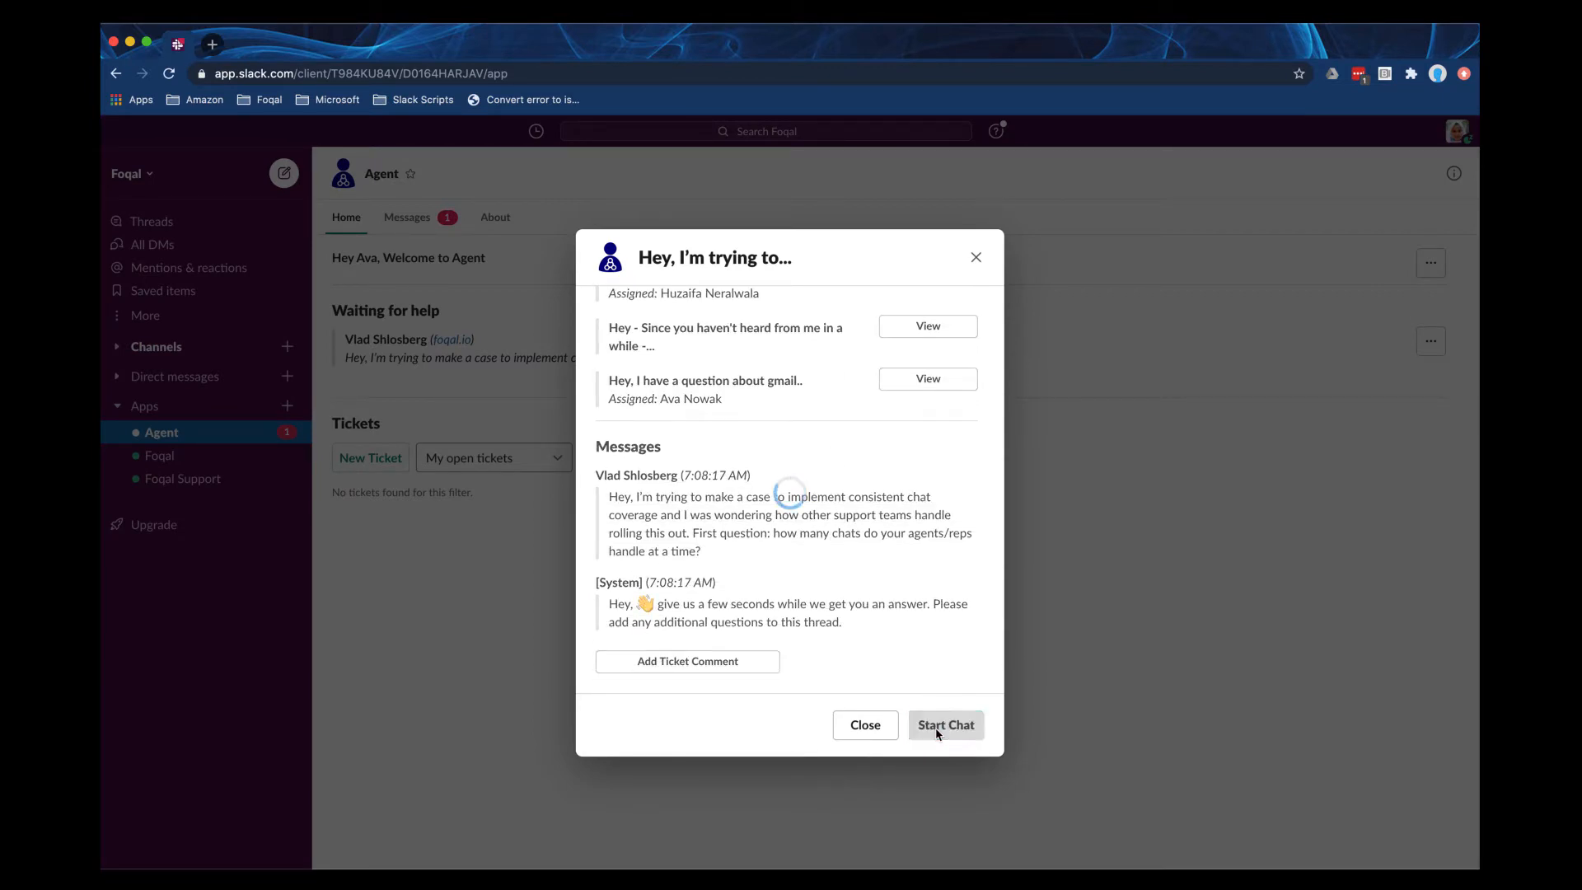
pyautogui.click(944, 726)
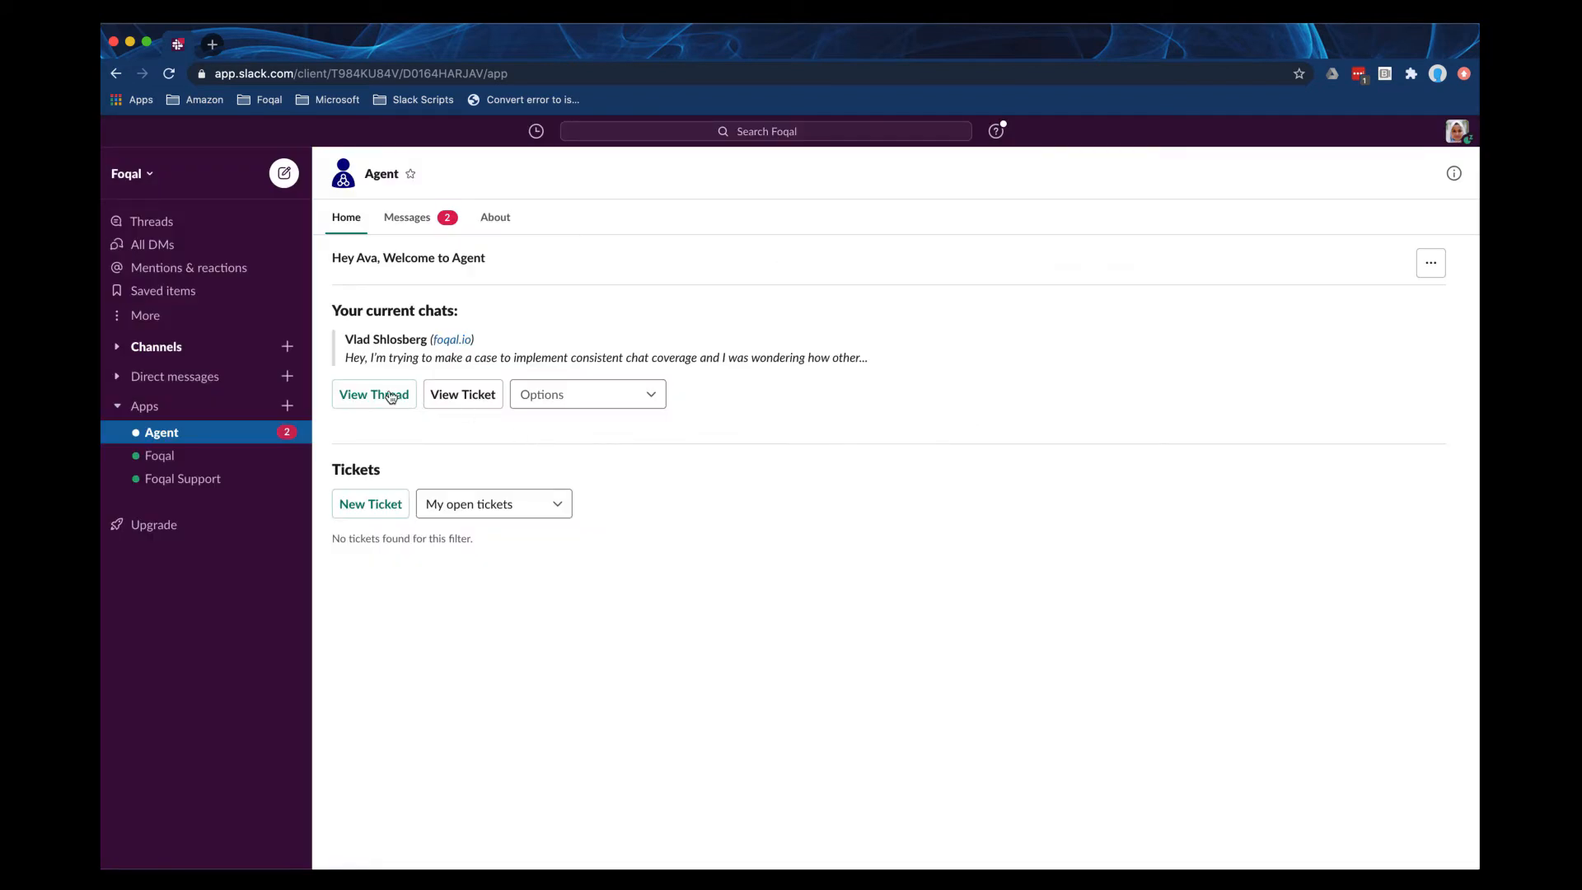
pyautogui.click(374, 394)
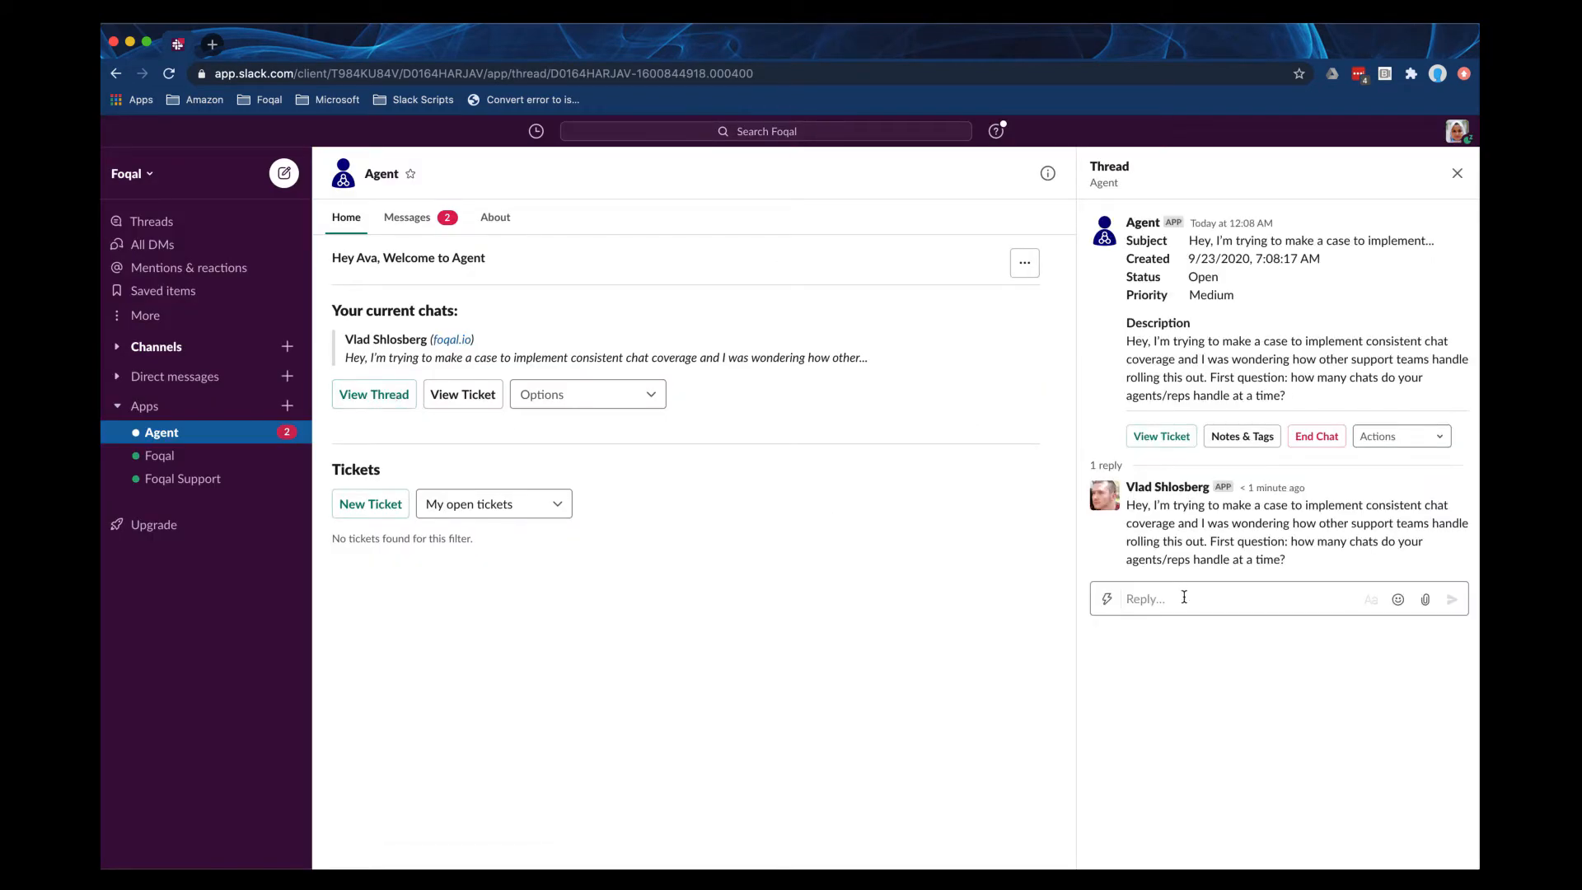
pyautogui.write('Sure, I would love to help wit')
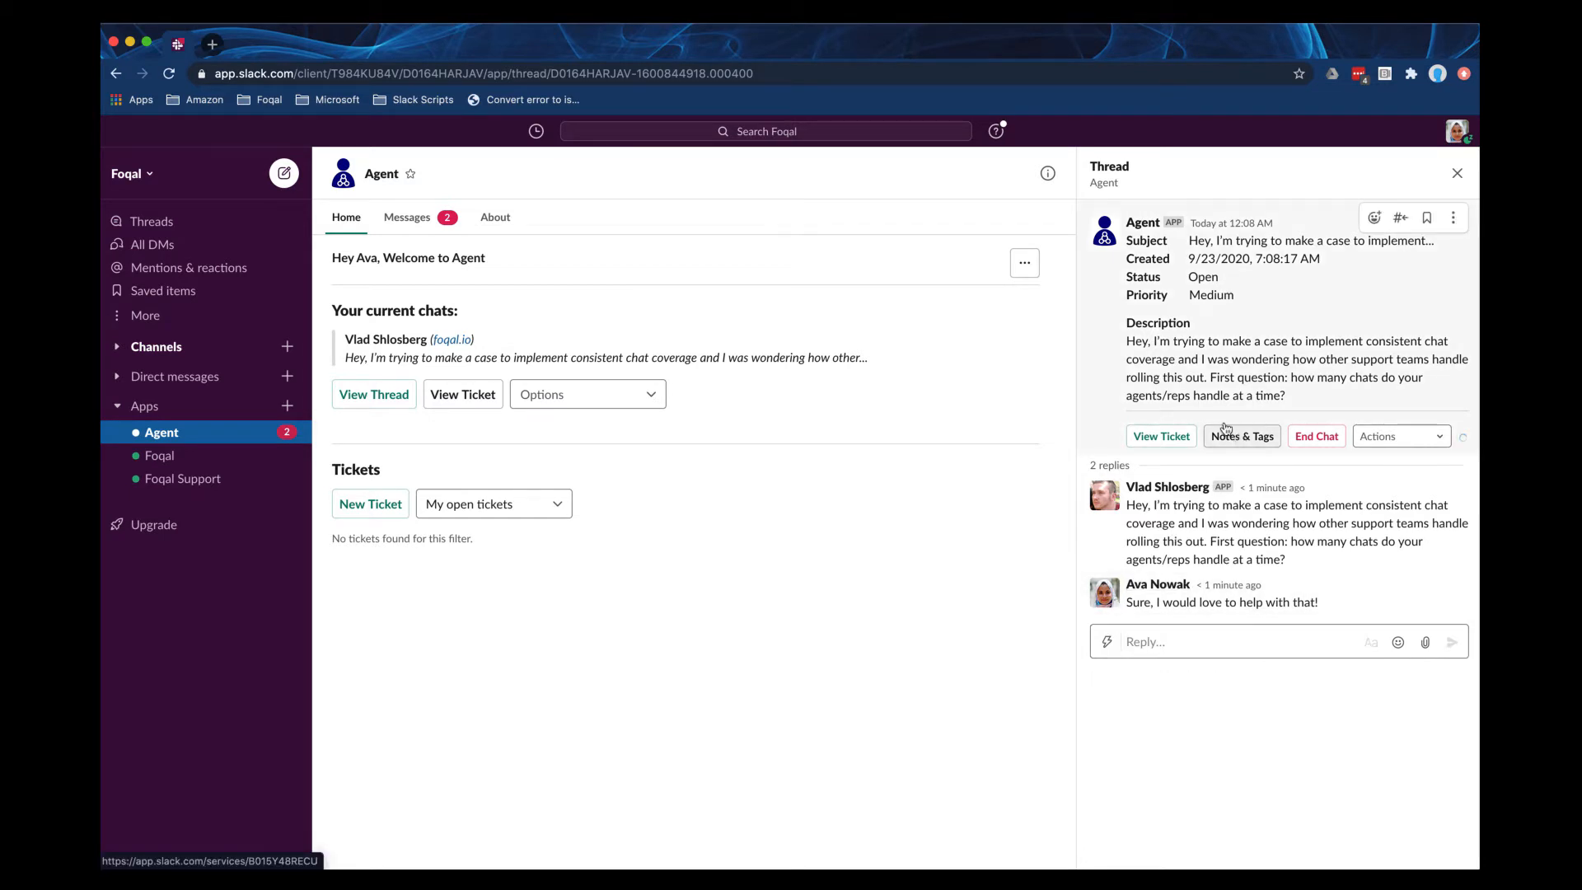
# Tag the ticket random-message and demo and save the note 'Customer always asks great questions.'.
pyautogui.click(1243, 436)
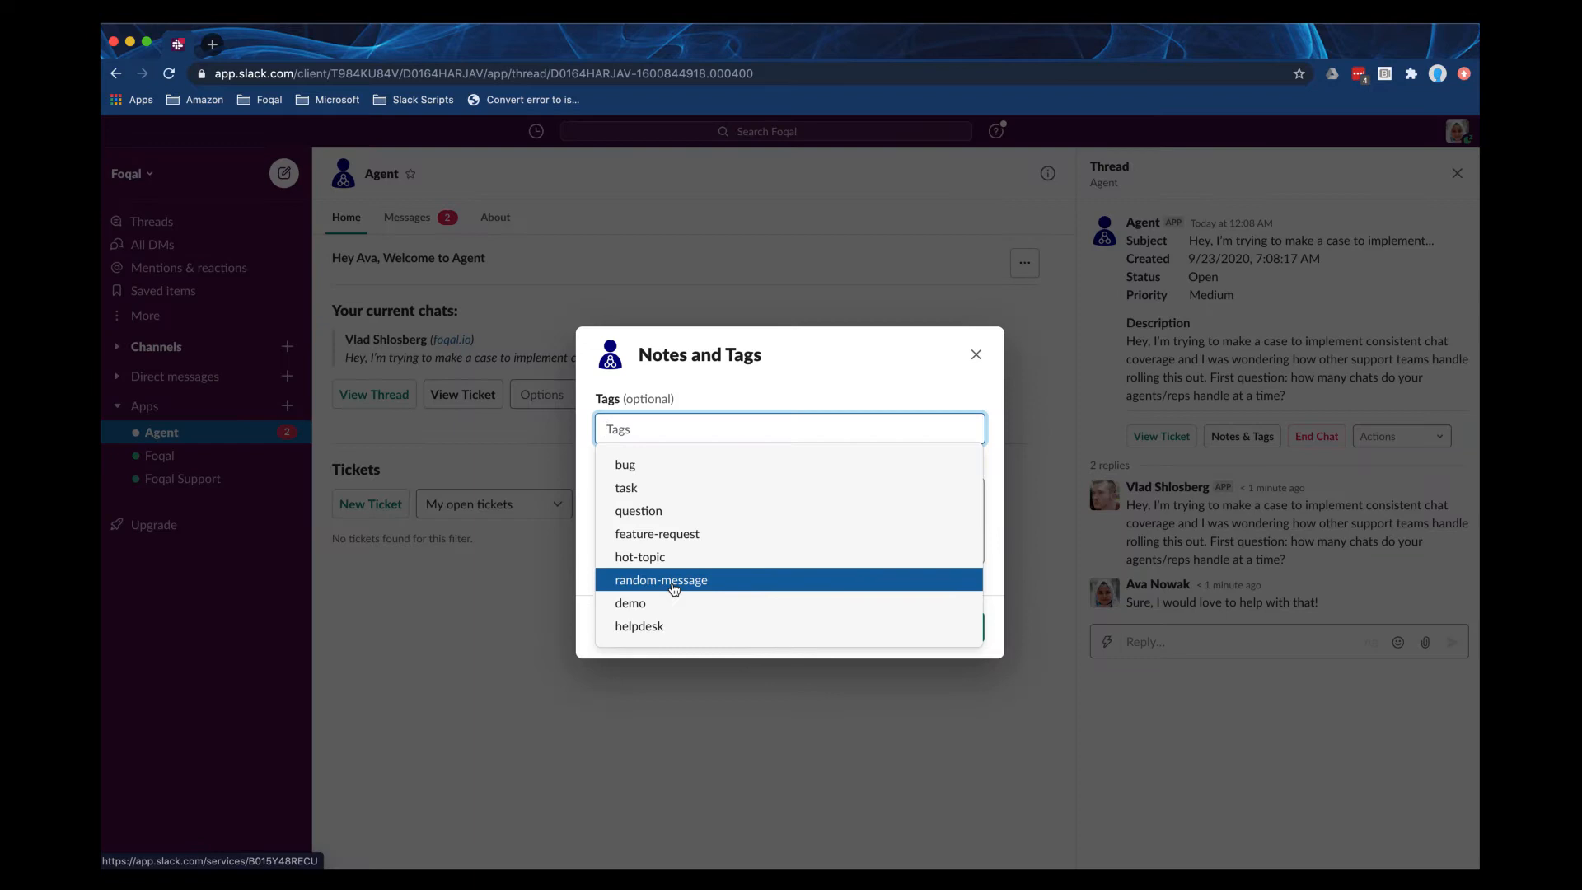
pyautogui.click(629, 604)
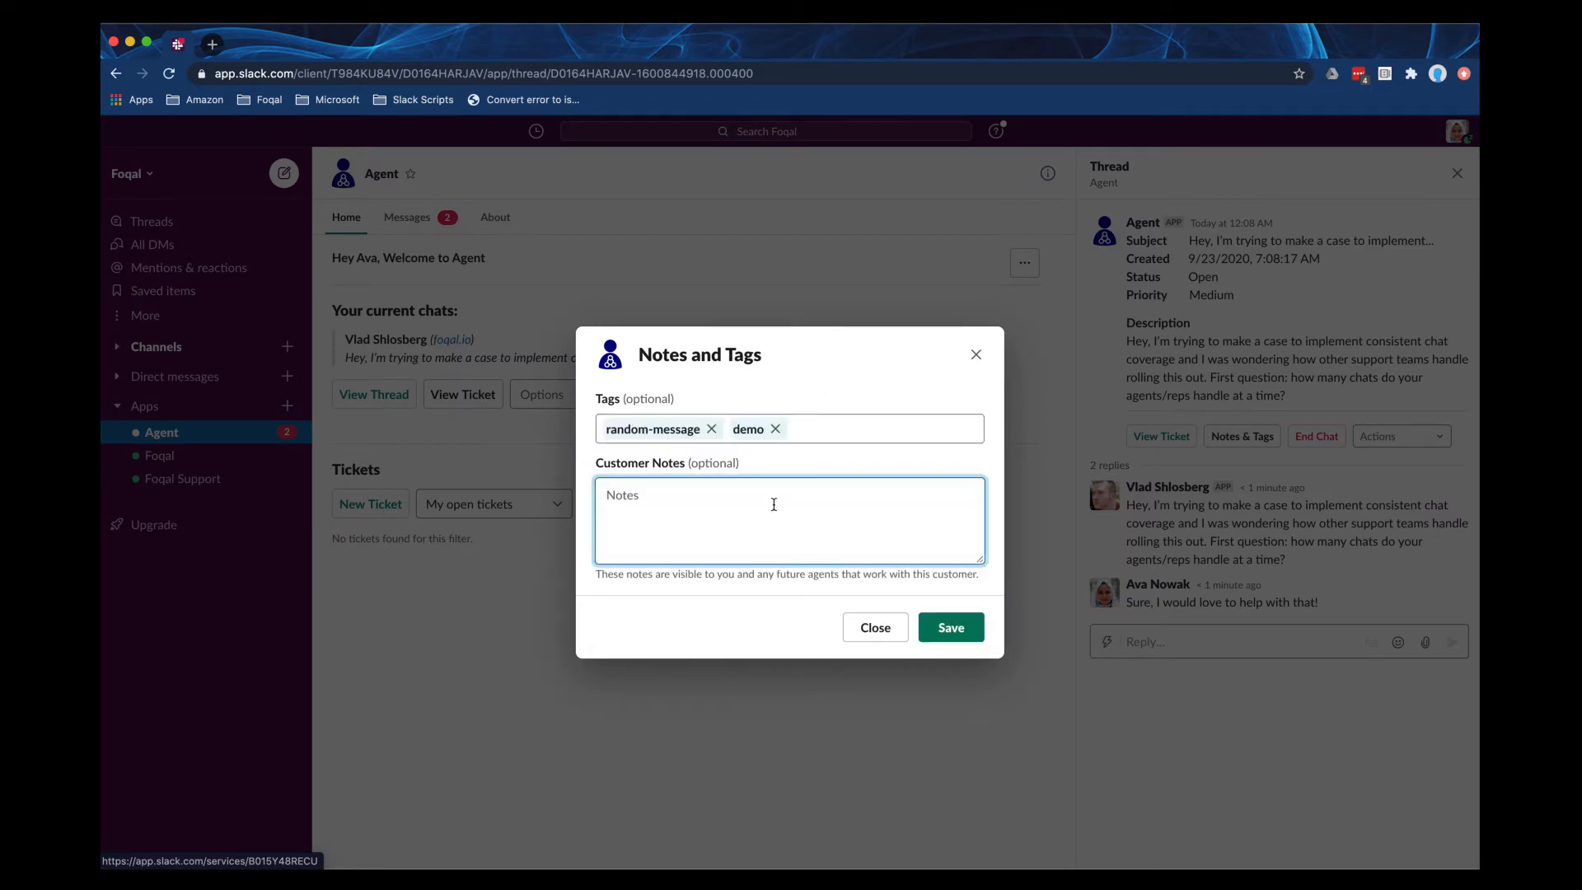
pyautogui.write('Customer always asks great questions.')
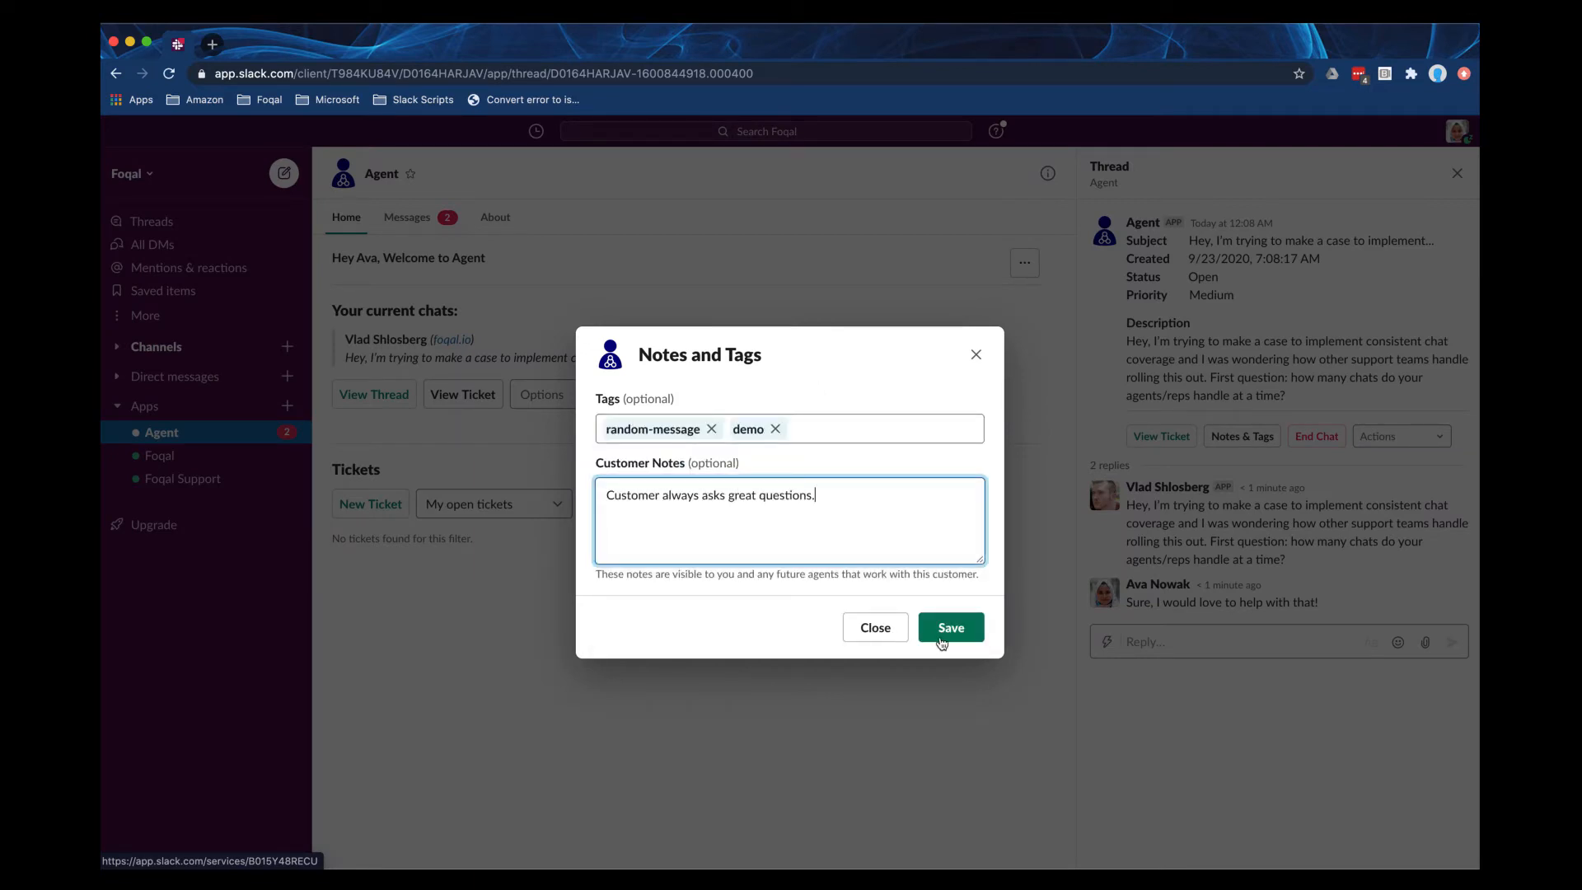
pyautogui.click(950, 626)
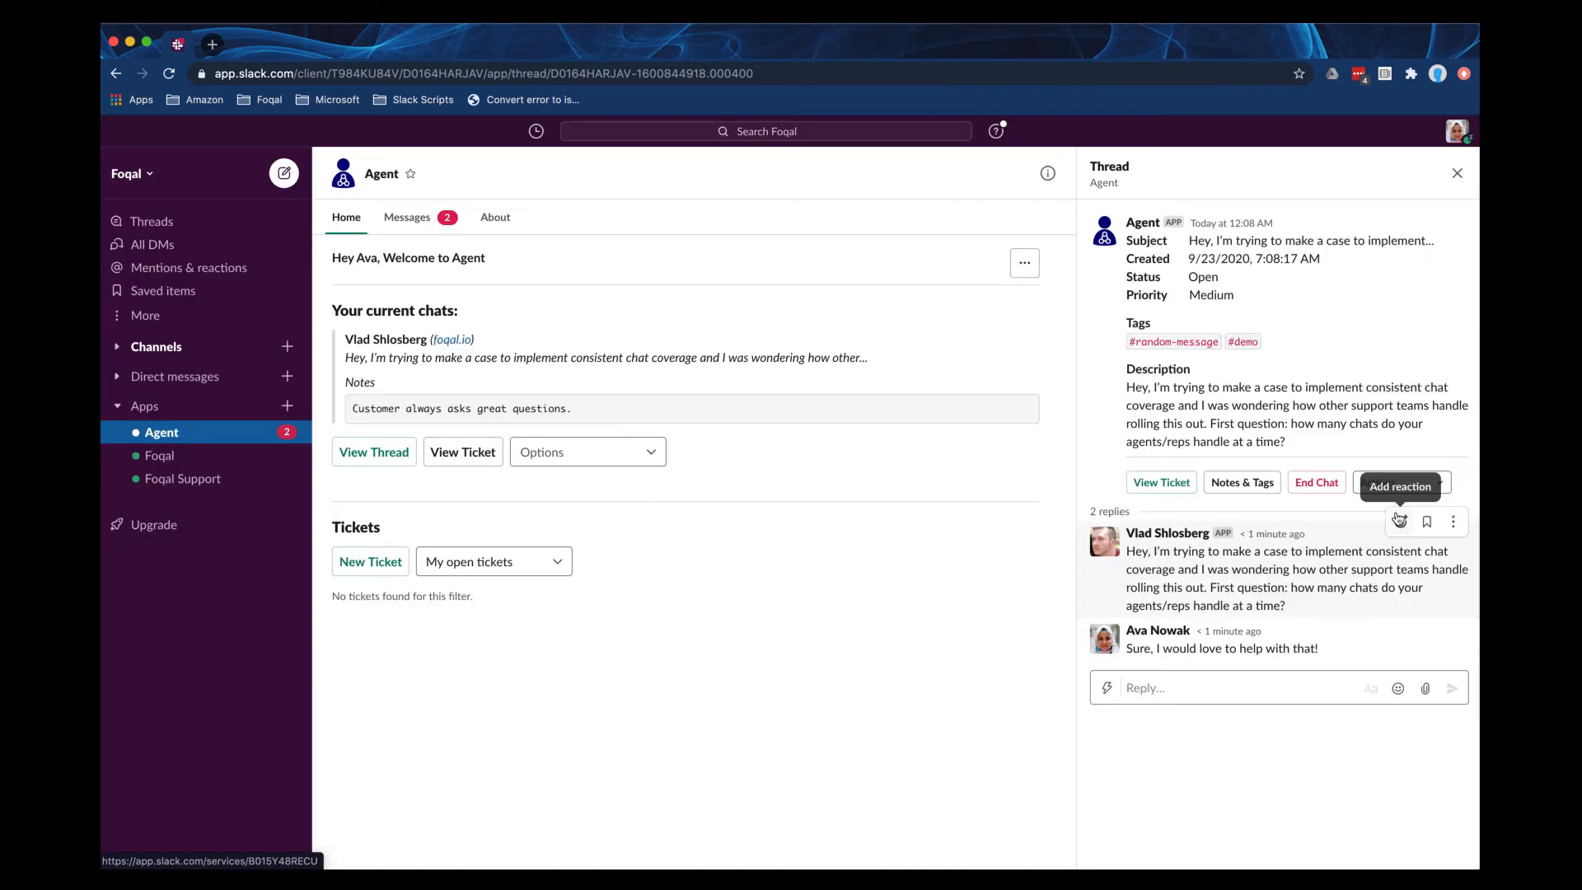
pyautogui.click(1401, 482)
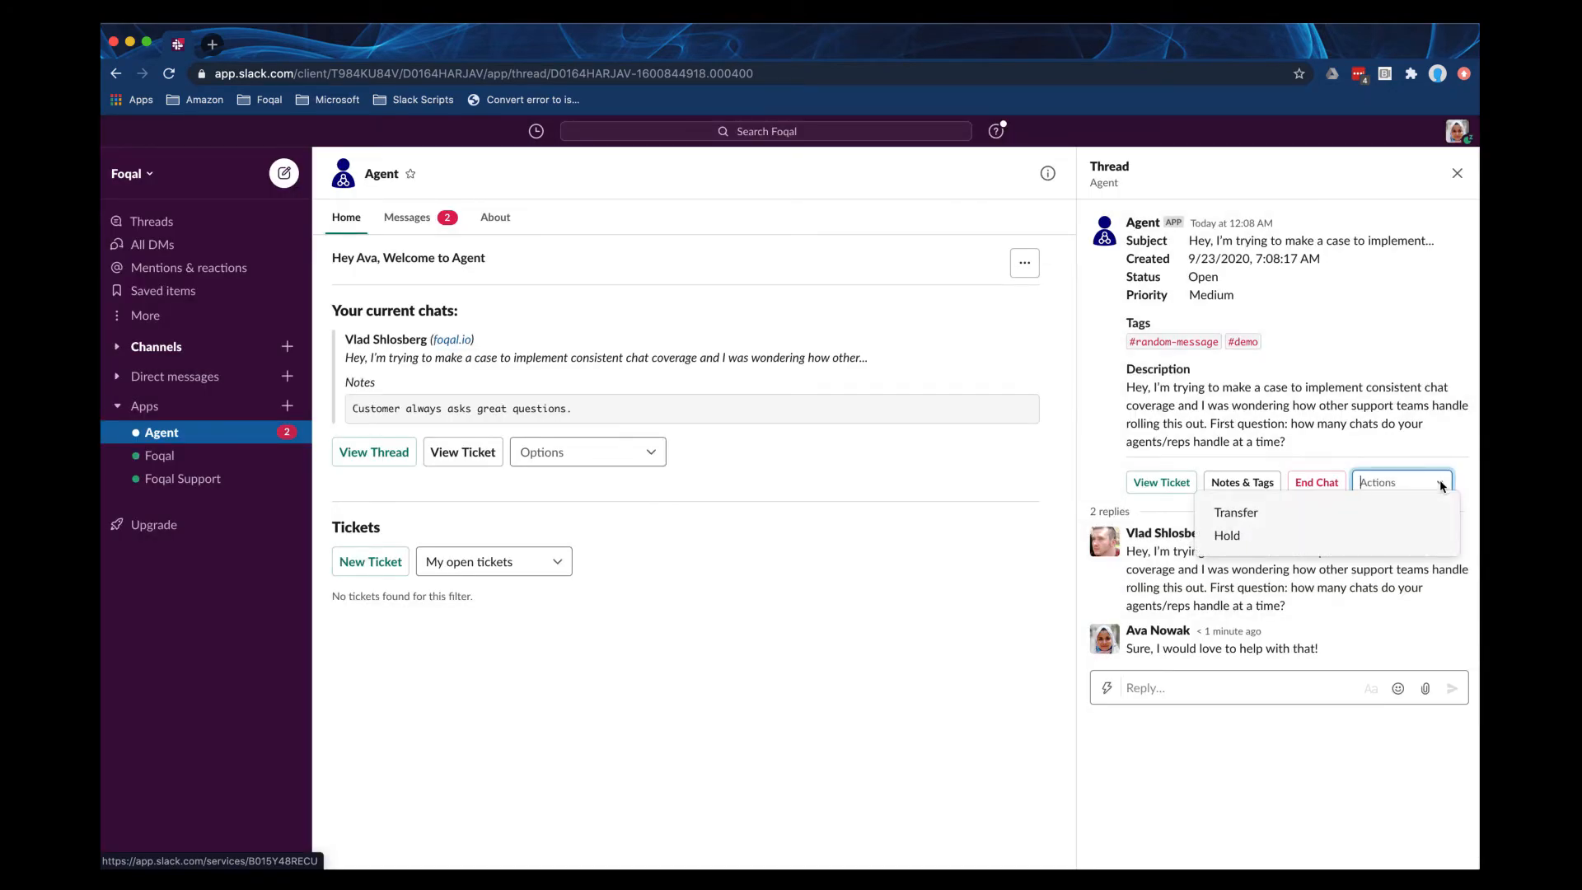